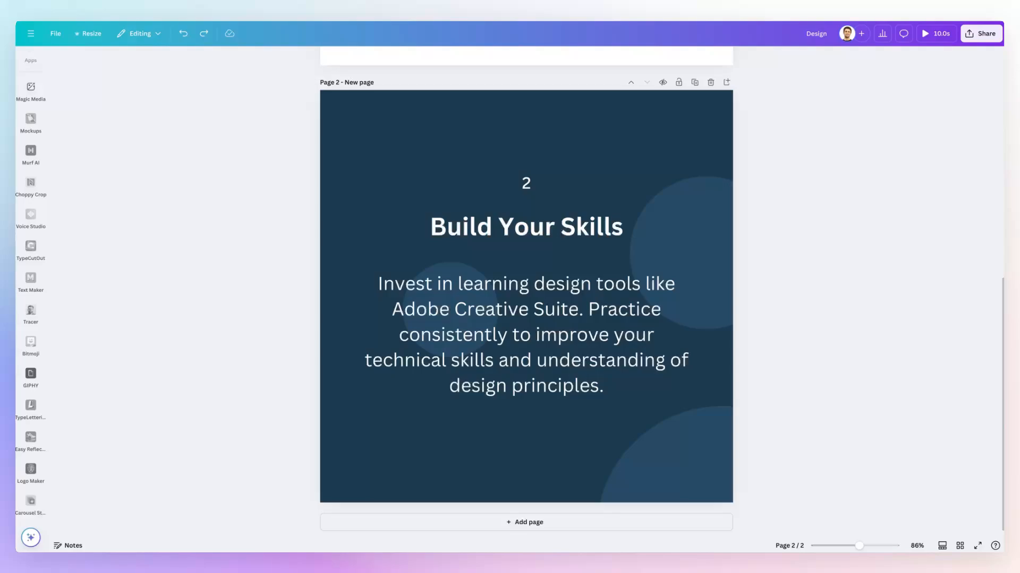
{"action": "mouse_move", "coordinate": [513, 83]}
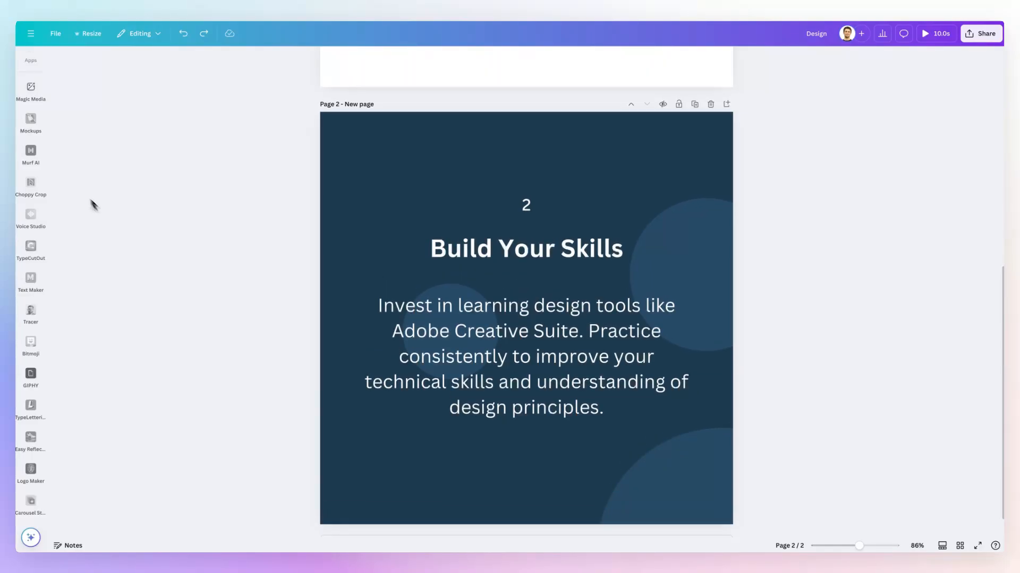
- Search the Apps panel for 'Carousel Studio' and open it
{"action": "left_click", "coordinate": [30, 90]}
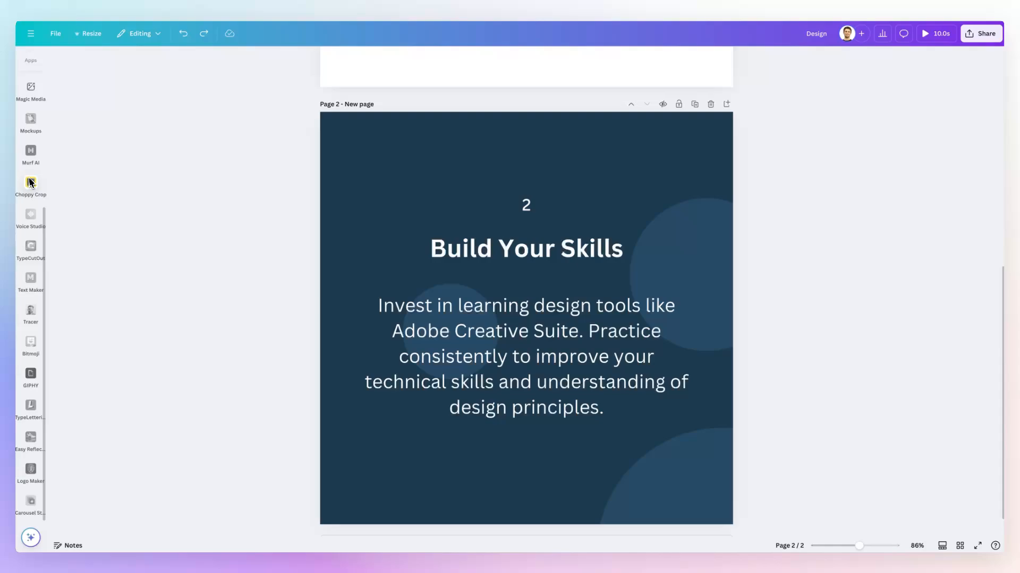
{"action": "left_click", "coordinate": [30, 91]}
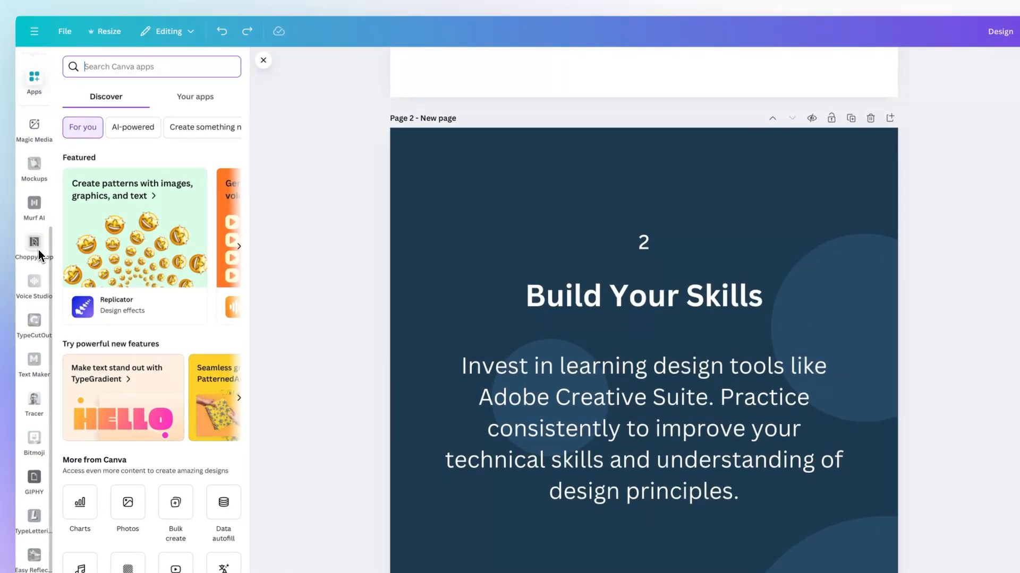
{"action": "type", "text": "Carousel Studio"}
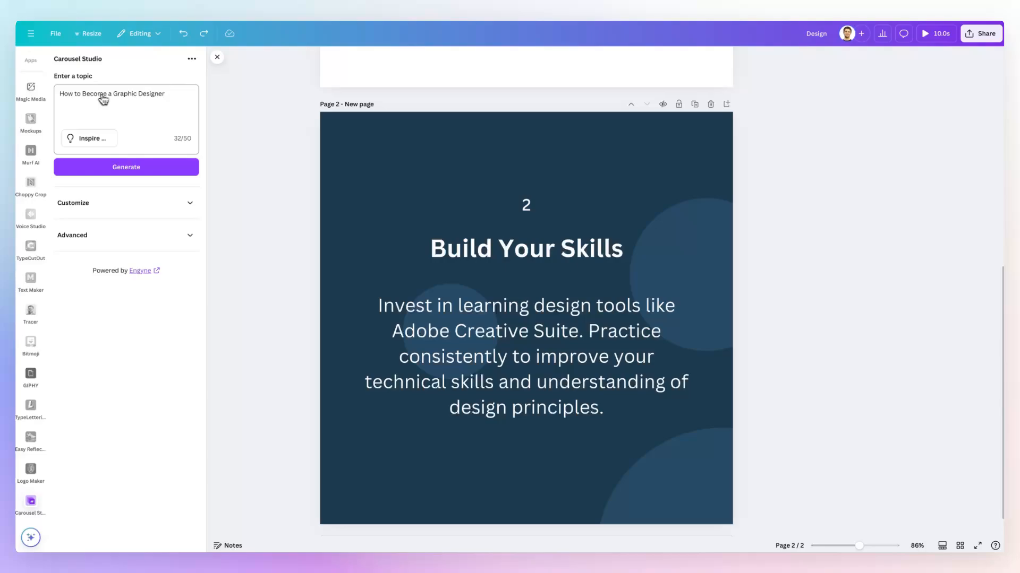
{"action": "mouse_move", "coordinate": [140, 98]}
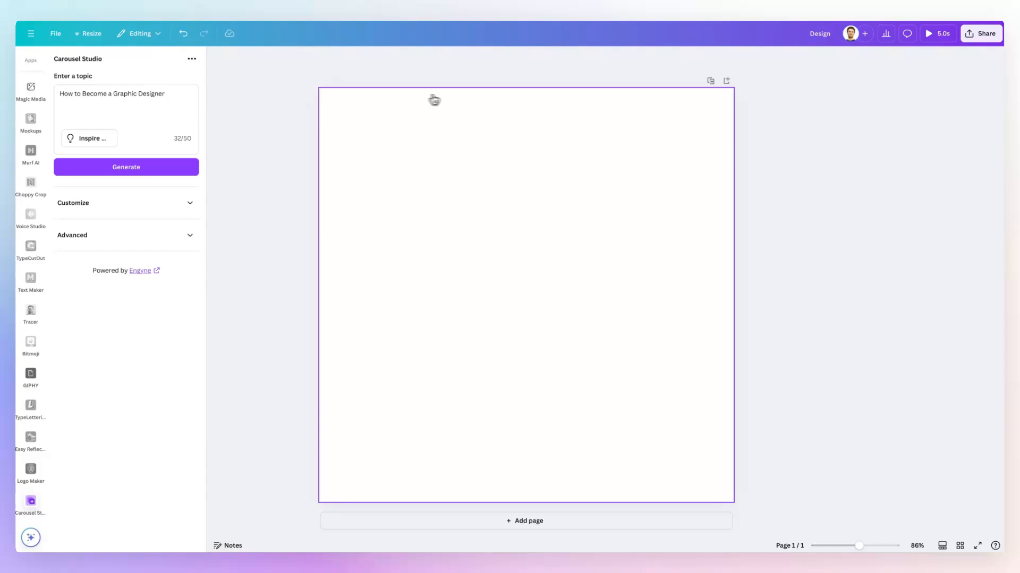
{"action": "mouse_move", "coordinate": [669, 99]}
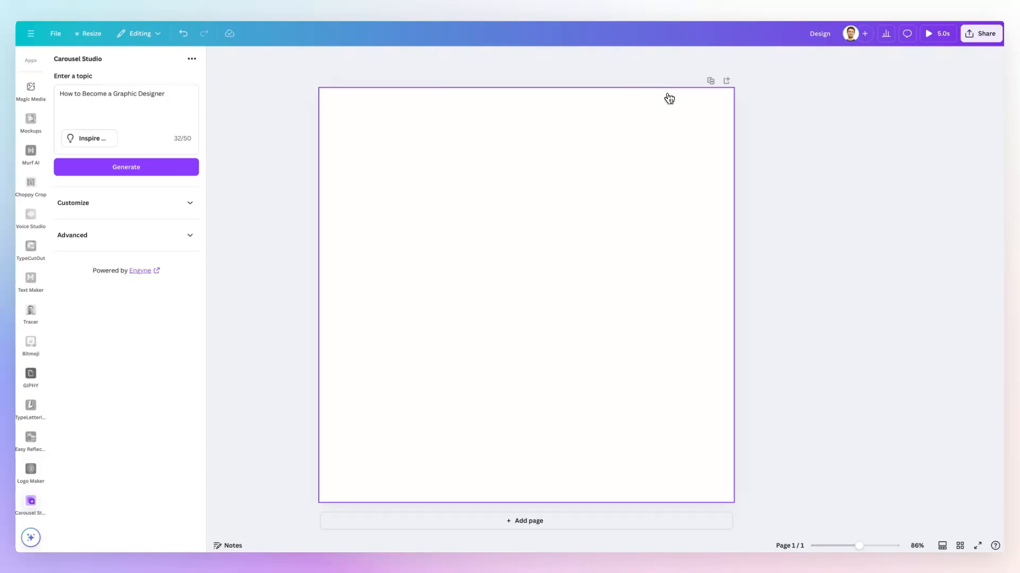
{"action": "mouse_move", "coordinate": [706, 417]}
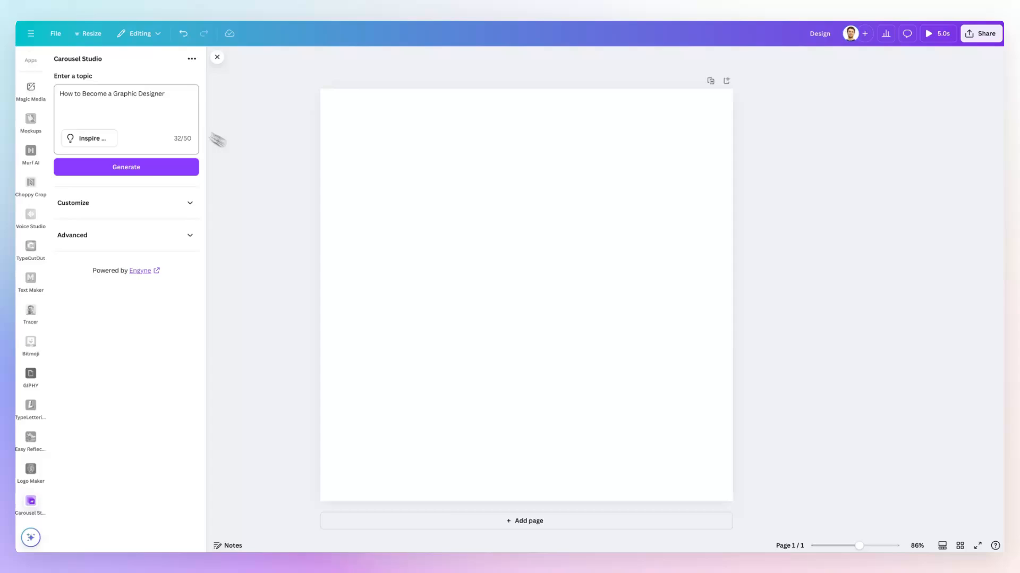
- Browse the Resize menu's design size options on the blank page
{"action": "left_click", "coordinate": [90, 33]}
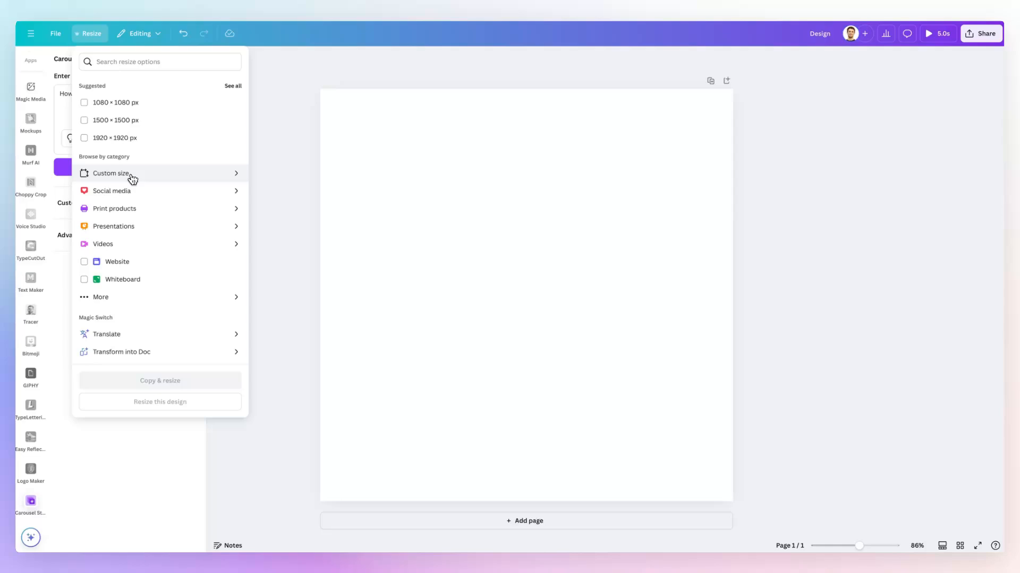
{"action": "mouse_move", "coordinate": [145, 177]}
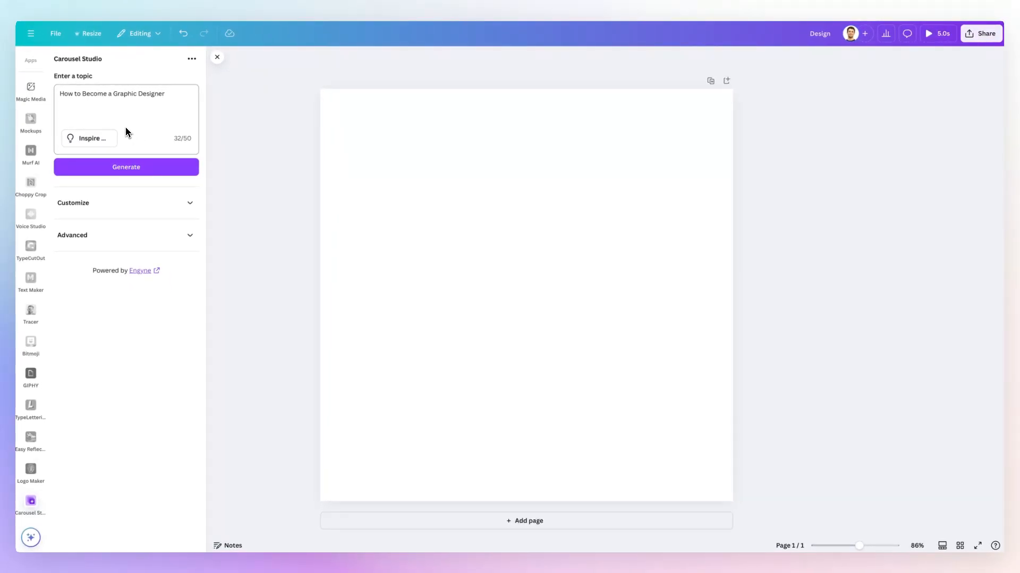
{"action": "mouse_move", "coordinate": [90, 33]}
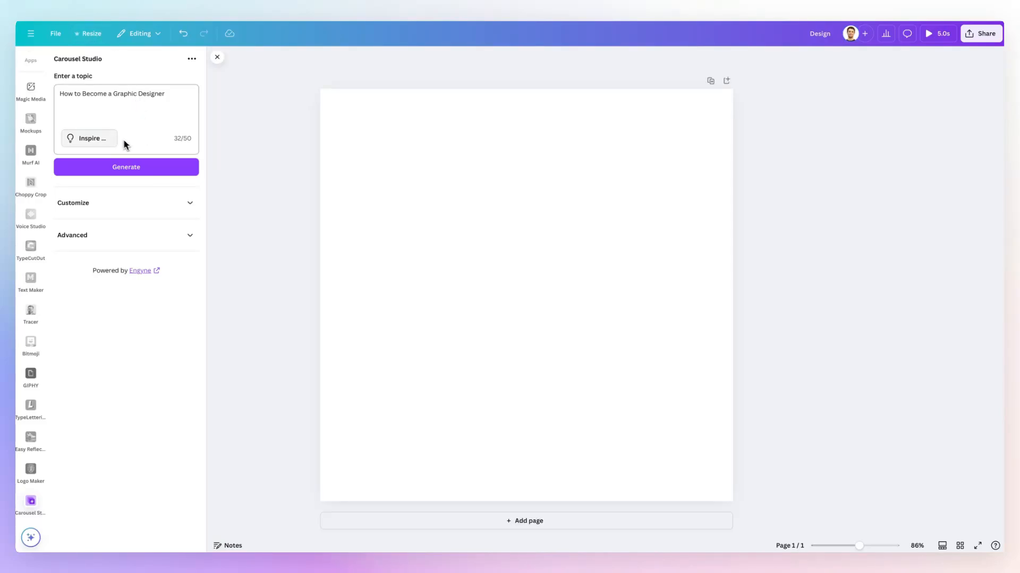
{"action": "mouse_move", "coordinate": [117, 127]}
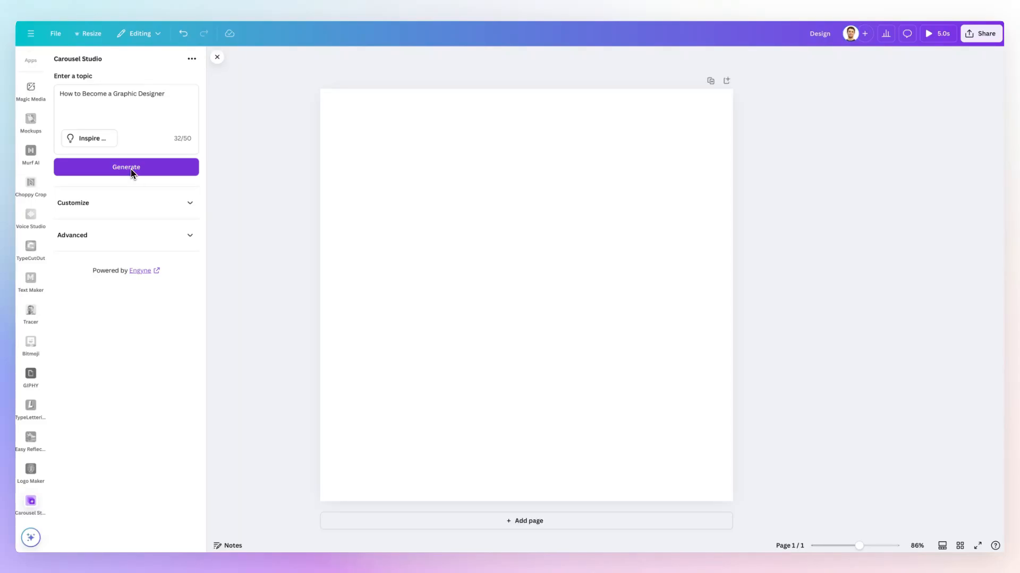
{"action": "mouse_move", "coordinate": [142, 170]}
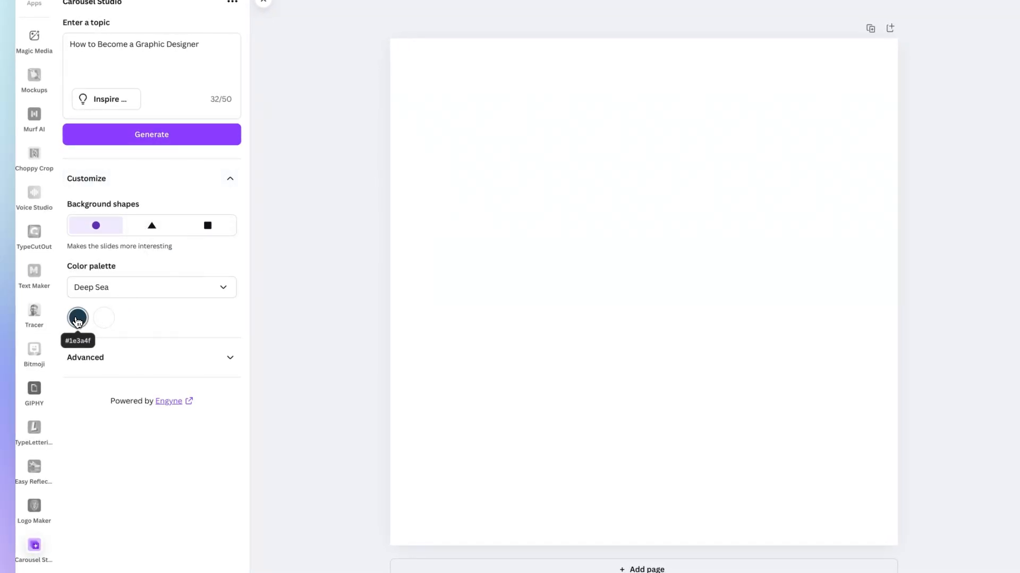
- Replace the palette's dark navy main colour with custom bright blue #0066FF
{"action": "left_click", "coordinate": [78, 318]}
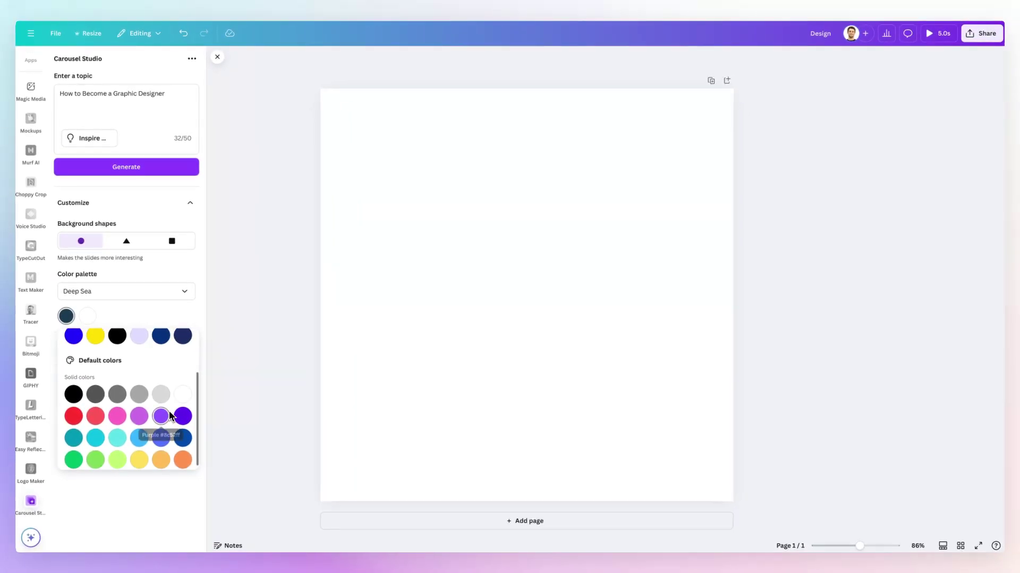
{"action": "scroll", "scroll_direction": "up", "scroll_amount": 3}
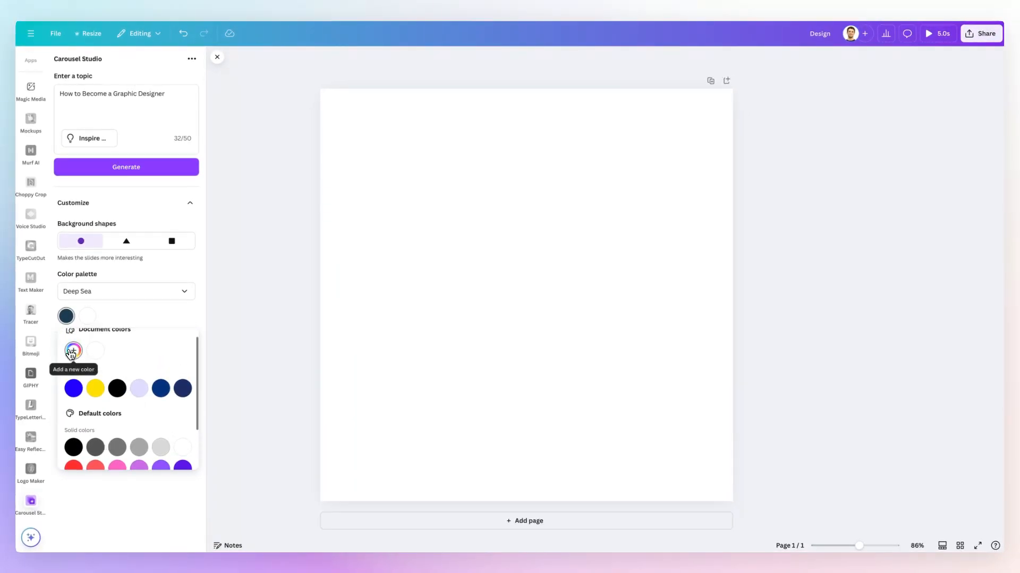
{"action": "left_click", "coordinate": [72, 351]}
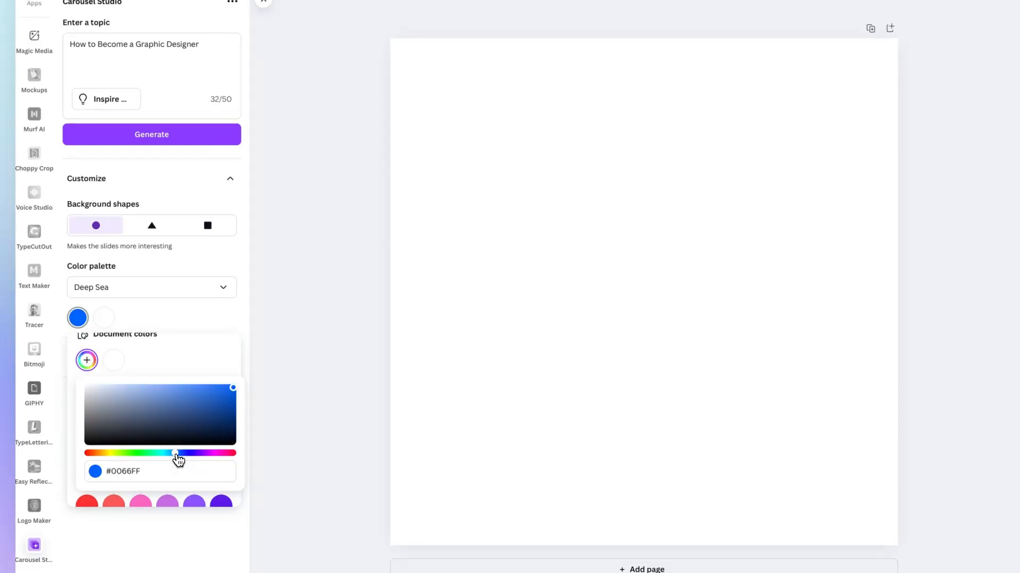
{"action": "left_click", "coordinate": [124, 322]}
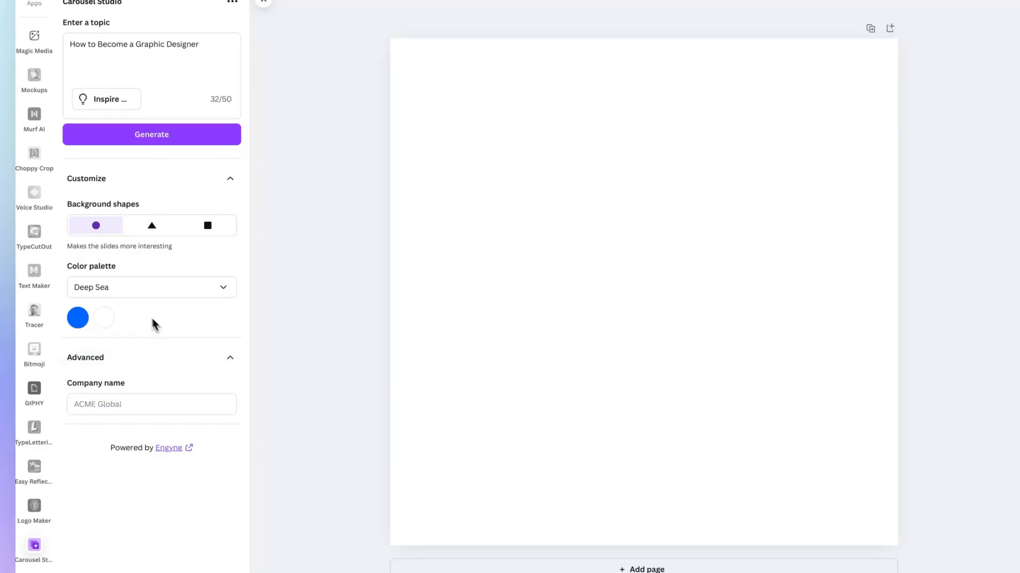
- Leave the company name blank and collapse the Advanced options
{"action": "left_click", "coordinate": [151, 403]}
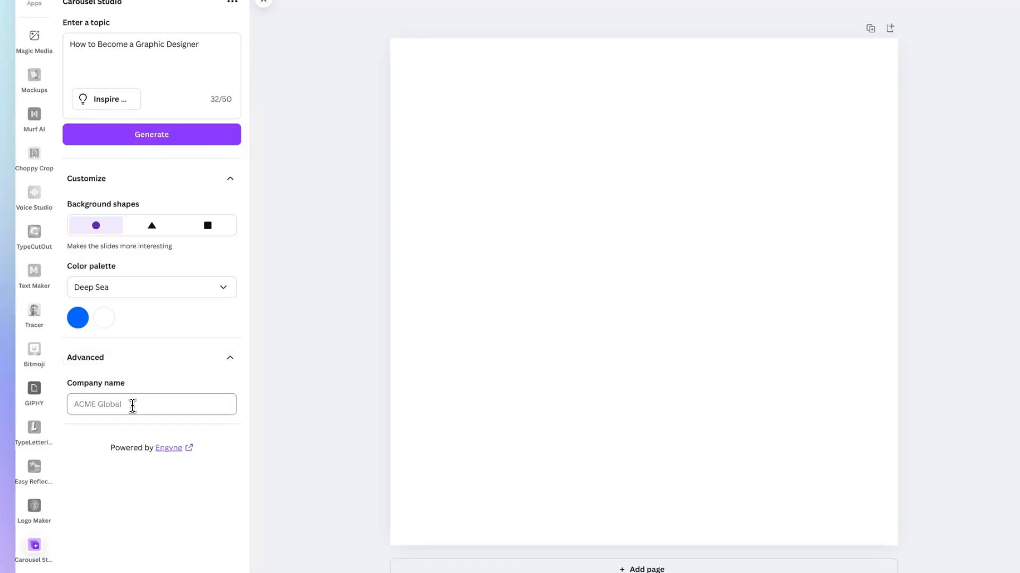
{"action": "left_click", "coordinate": [151, 404]}
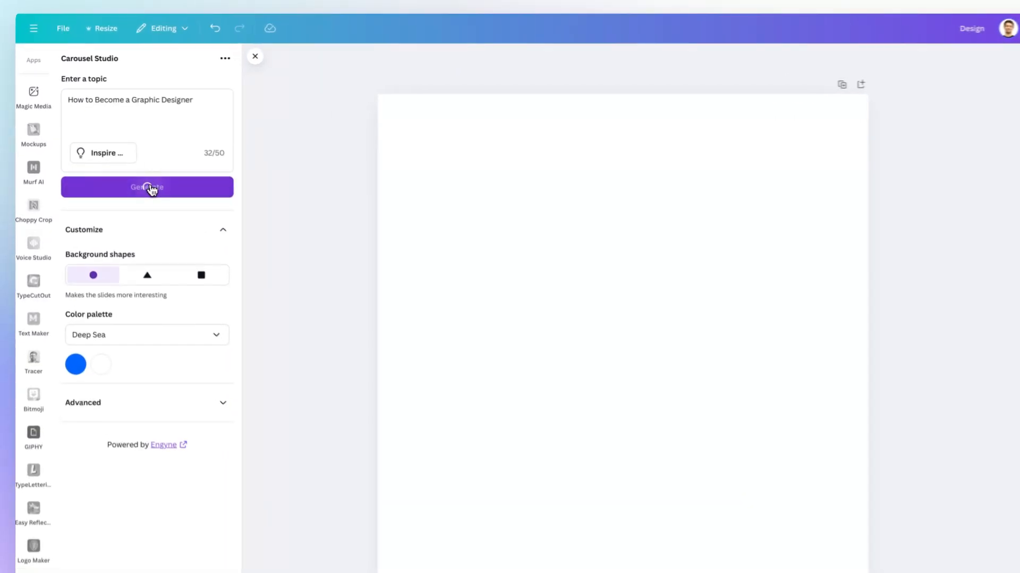
- Generate the carousel and scroll down to page 6, 'Network and Seek Feedback'
{"action": "left_click", "coordinate": [147, 188]}
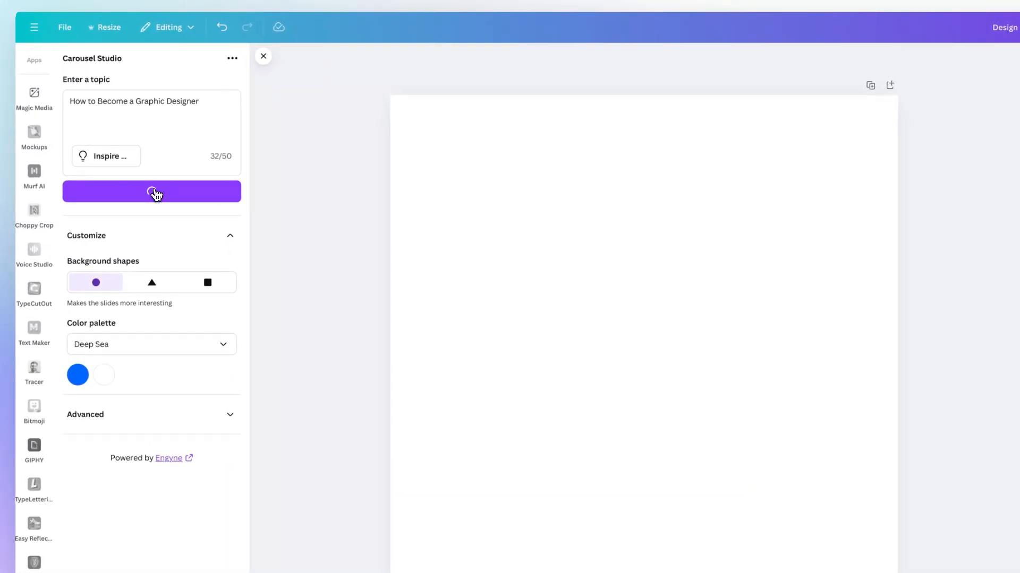
{"action": "left_click", "coordinate": [151, 192]}
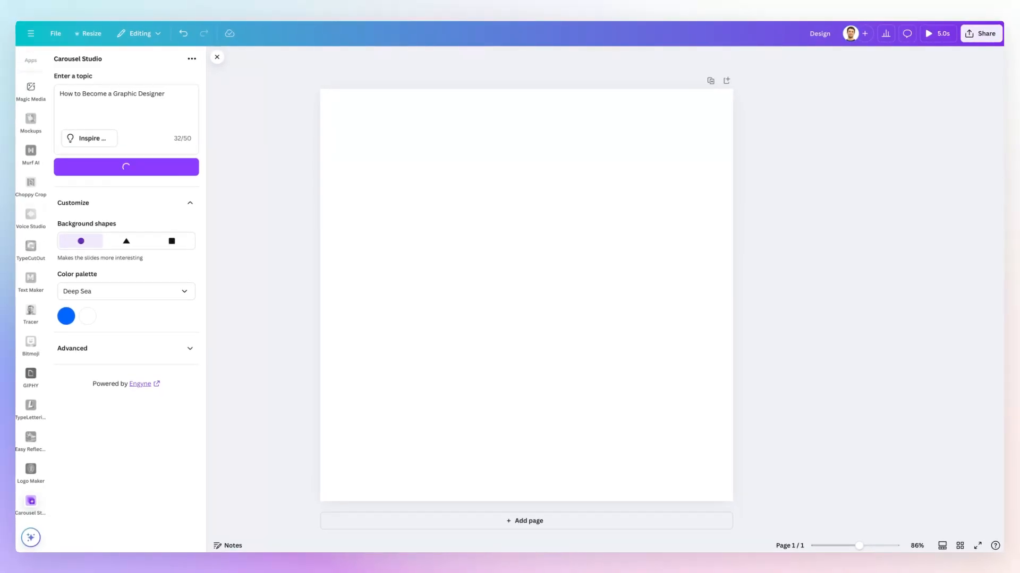
{"action": "left_click", "coordinate": [125, 166]}
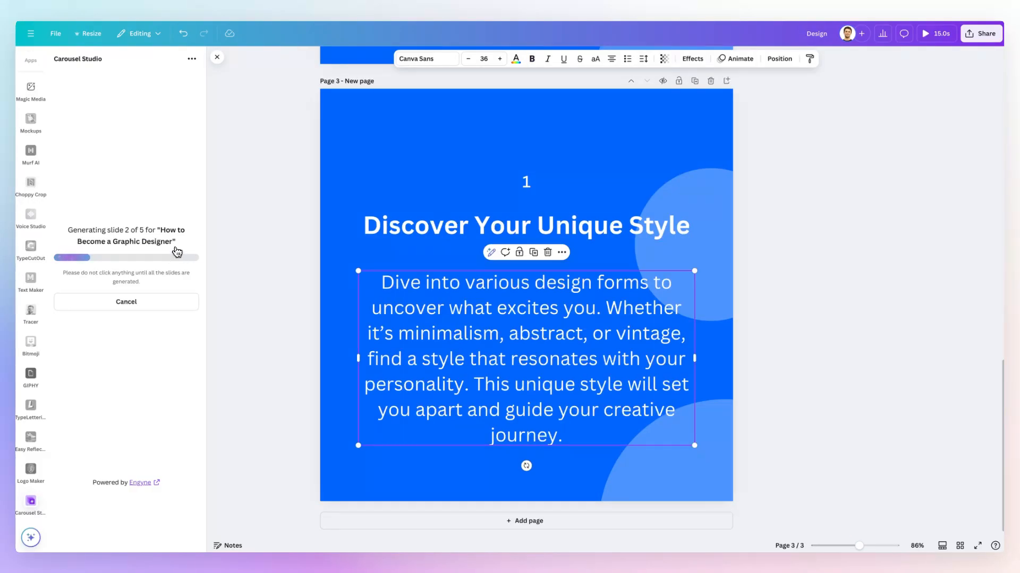
{"action": "mouse_move", "coordinate": [184, 231]}
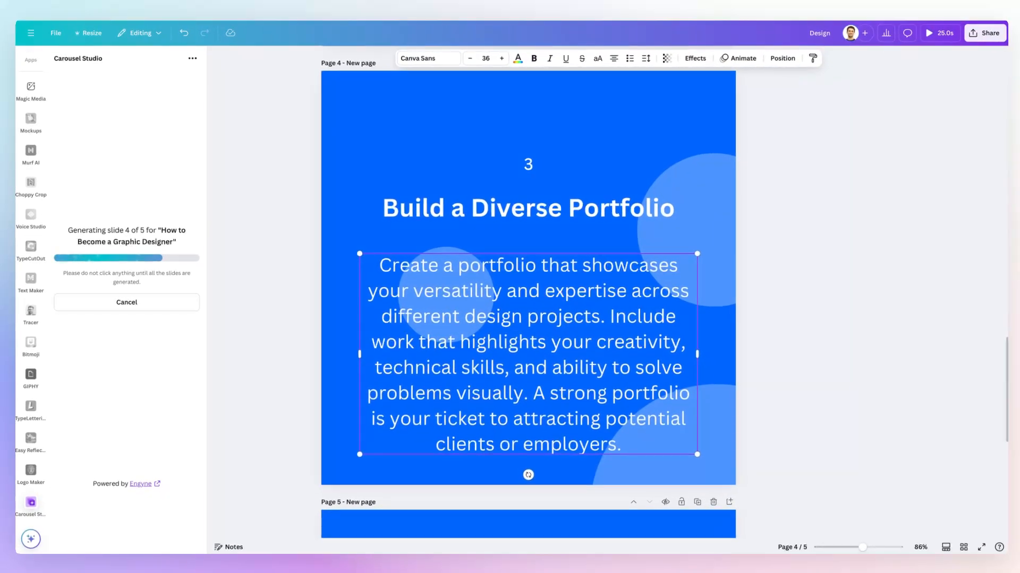
{"action": "scroll", "scroll_direction": "down", "scroll_amount": 3}
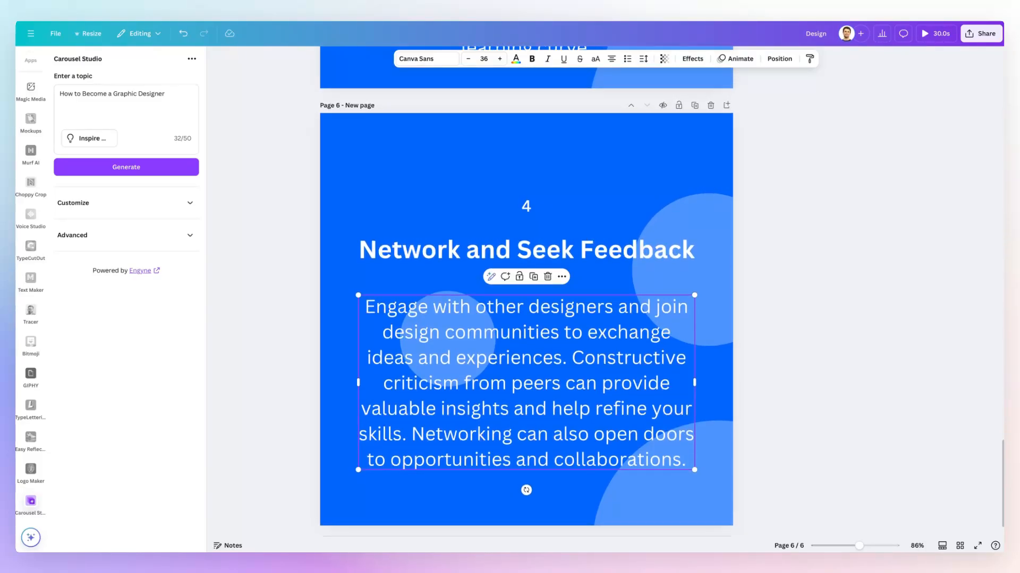
- Select the 'Network and Seek Feedback' heading, then scroll up to the title slide
{"action": "left_click", "coordinate": [445, 252]}
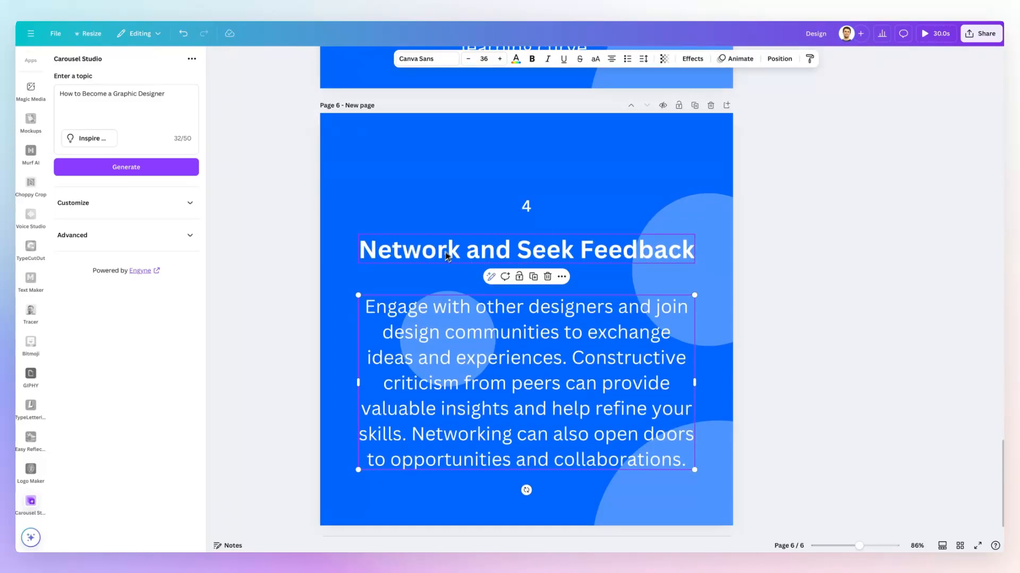
{"action": "scroll", "scroll_direction": "up", "scroll_amount": 3}
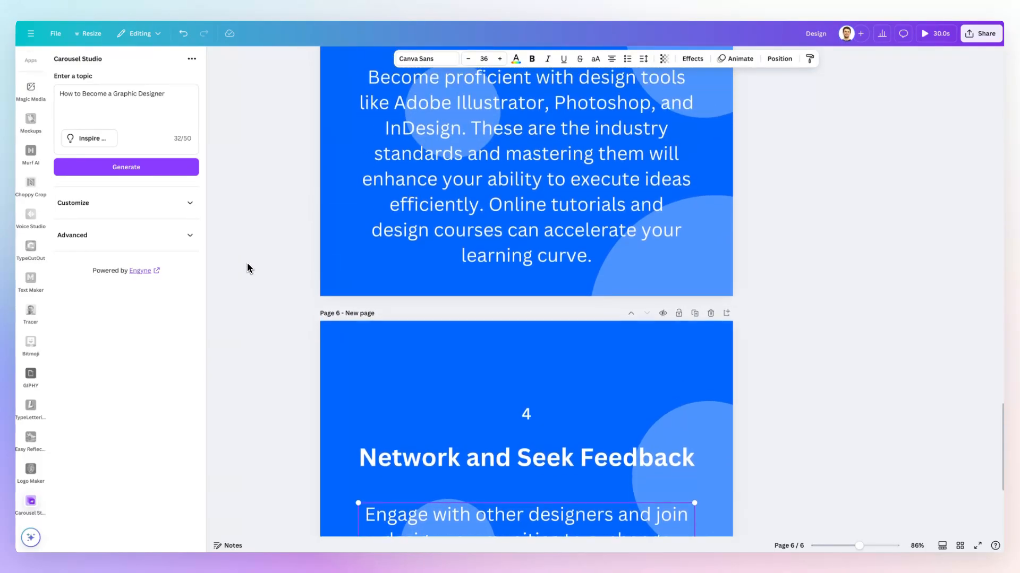
{"action": "scroll", "scroll_direction": "up", "scroll_amount": 3}
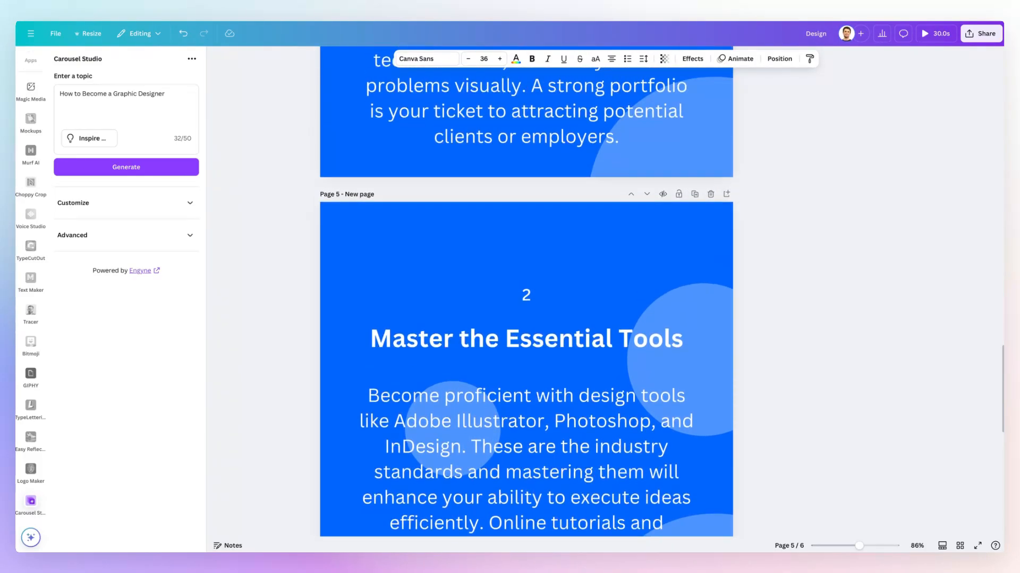
{"action": "scroll", "scroll_direction": "up", "scroll_amount": 3}
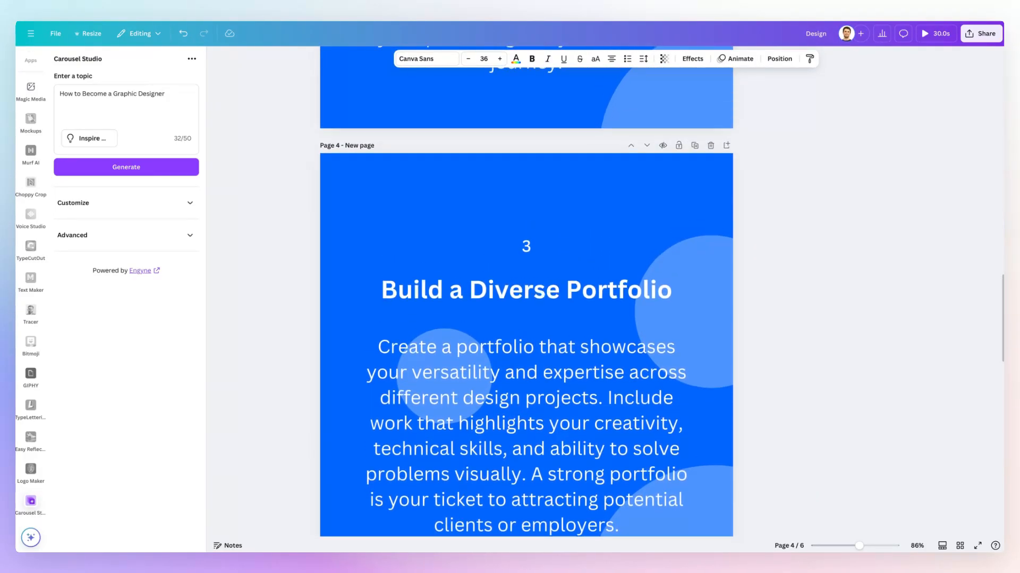
{"action": "scroll", "scroll_direction": "up", "scroll_amount": 3}
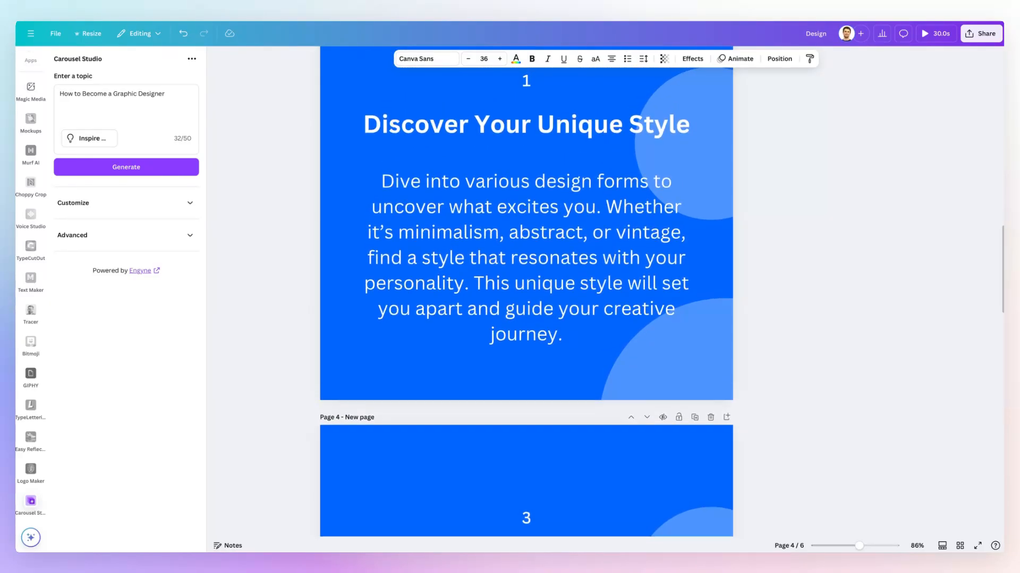
{"action": "scroll", "scroll_direction": "up", "scroll_amount": 3}
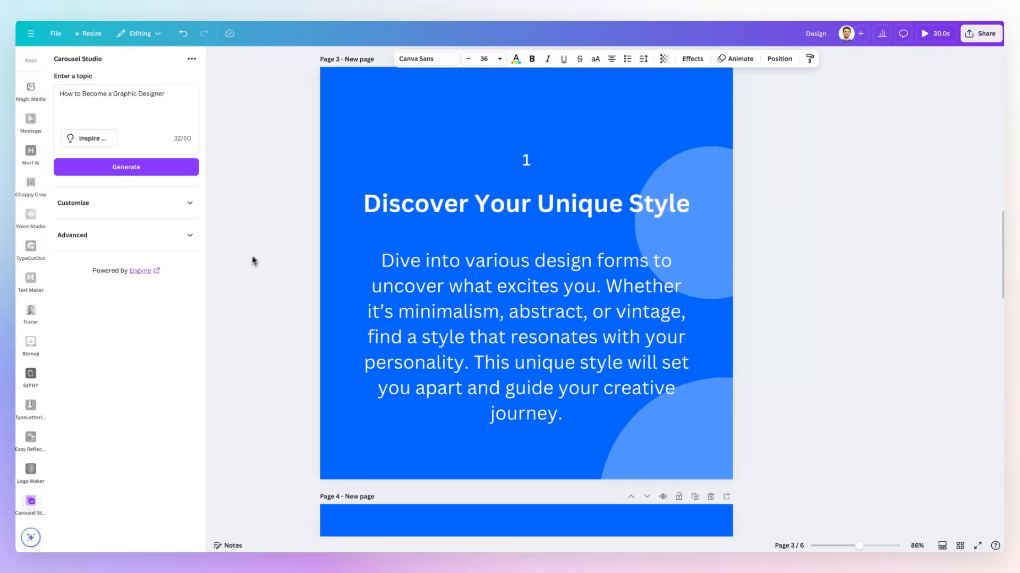
{"action": "scroll", "scroll_direction": "up", "scroll_amount": 3}
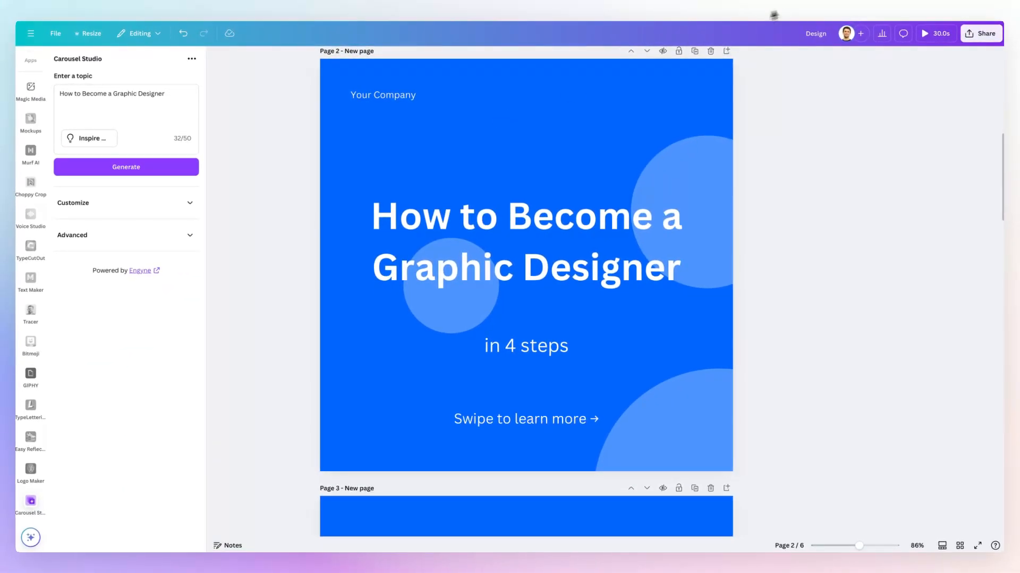
{"action": "mouse_move", "coordinate": [767, 10]}
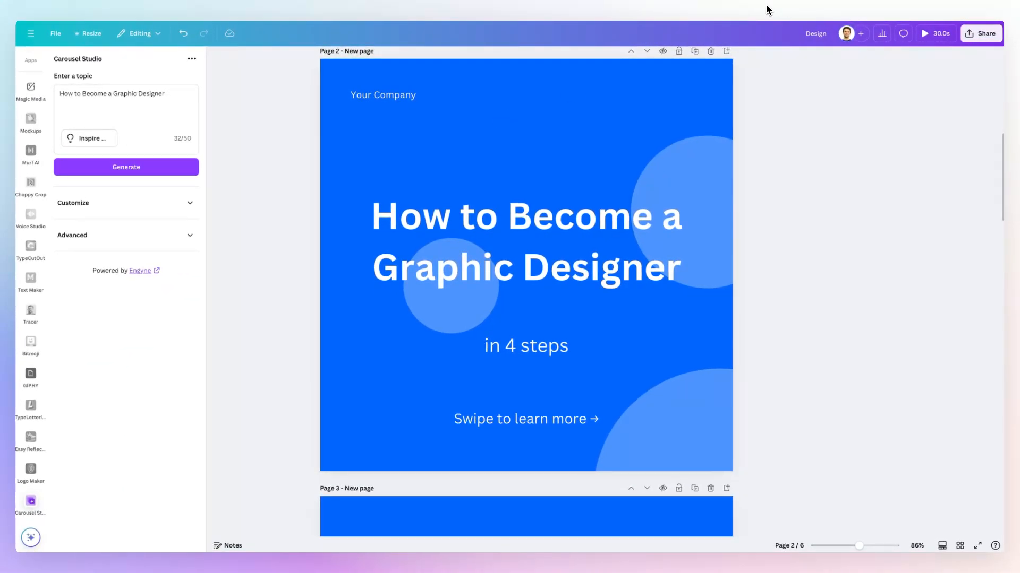